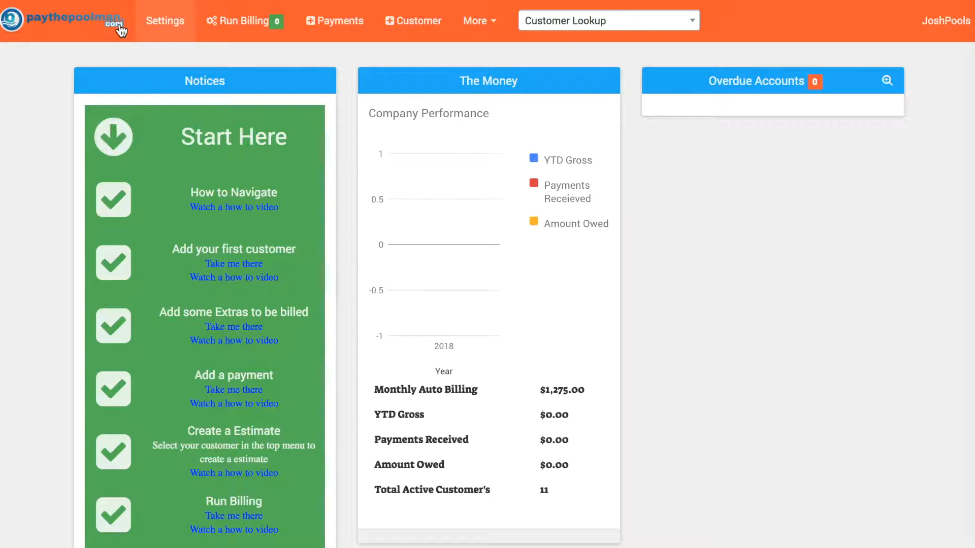
pyautogui.moveTo(410, 144)
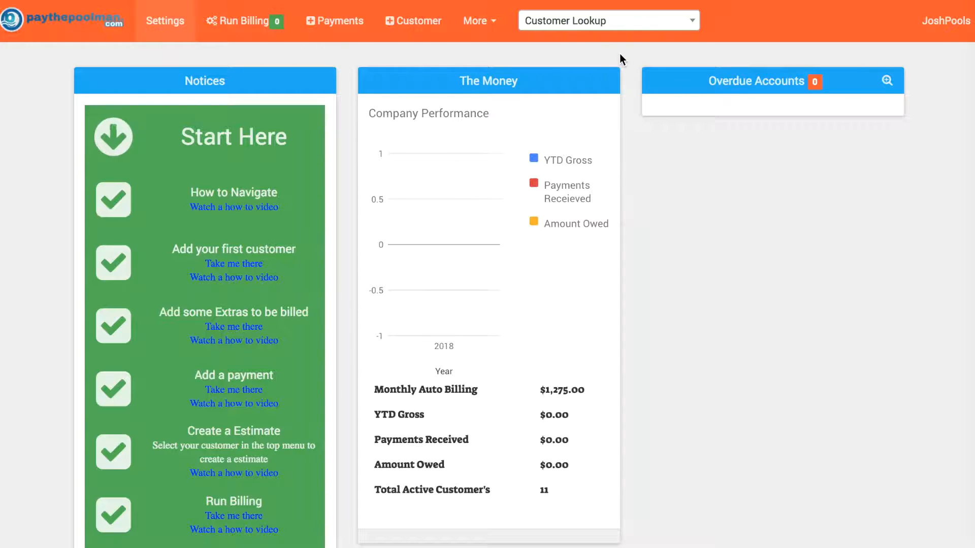
pyautogui.moveTo(604, 37)
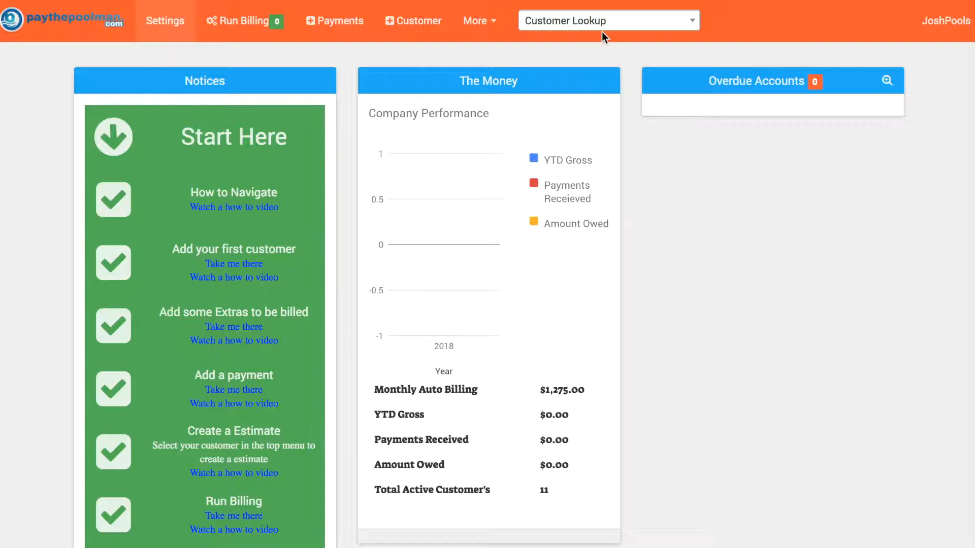
# - Look up 'ca' in Customer Lookup, open Captain Rentals, and scroll to Take Action
pyautogui.click(608, 19)
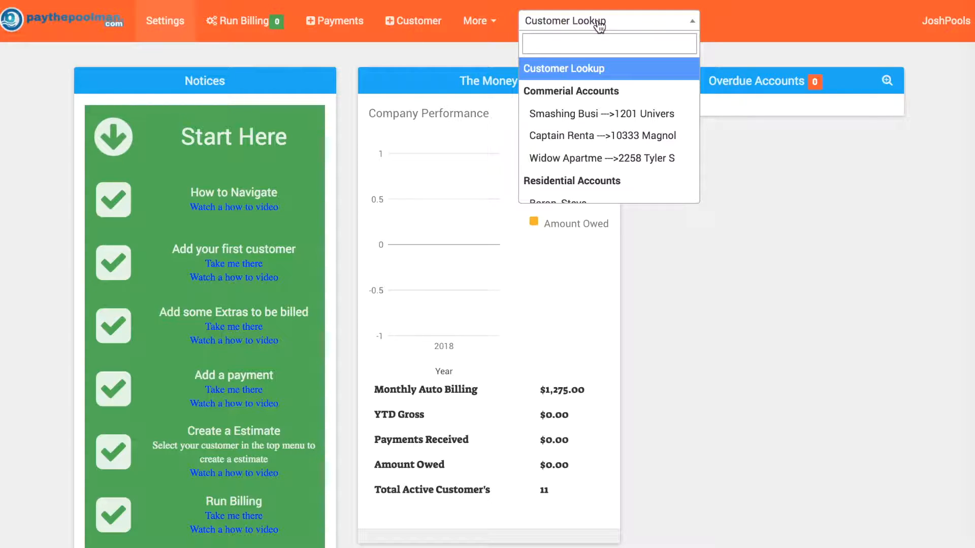
pyautogui.write('ca')
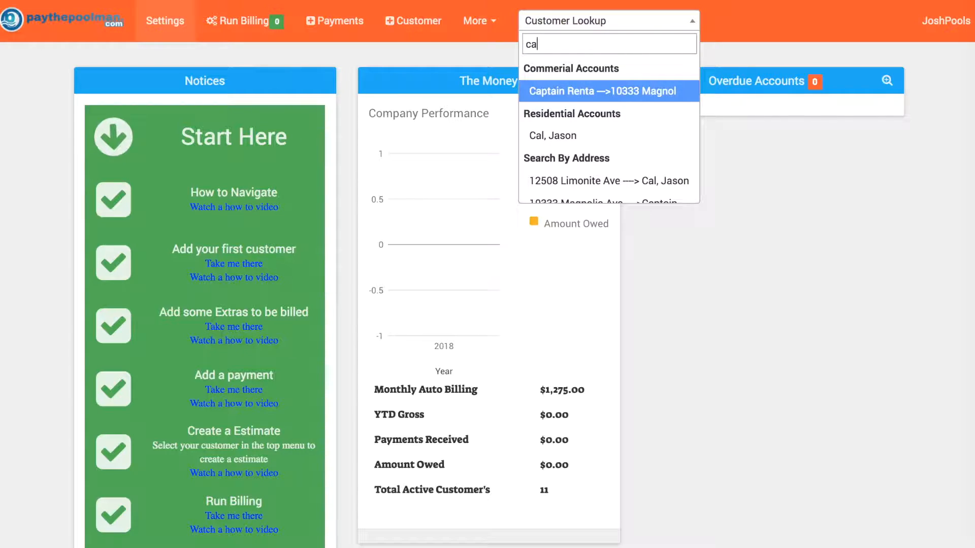
pyautogui.click(600, 91)
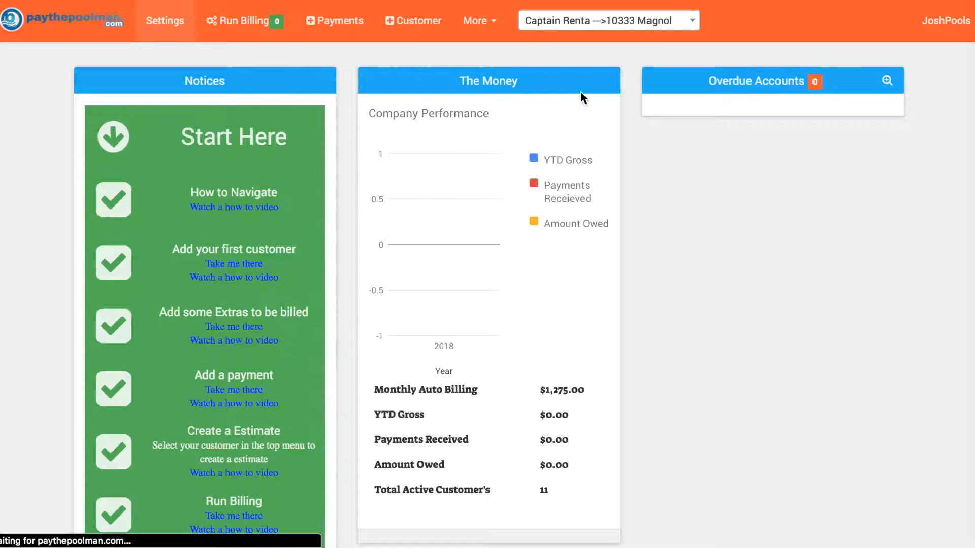
pyautogui.click(606, 20)
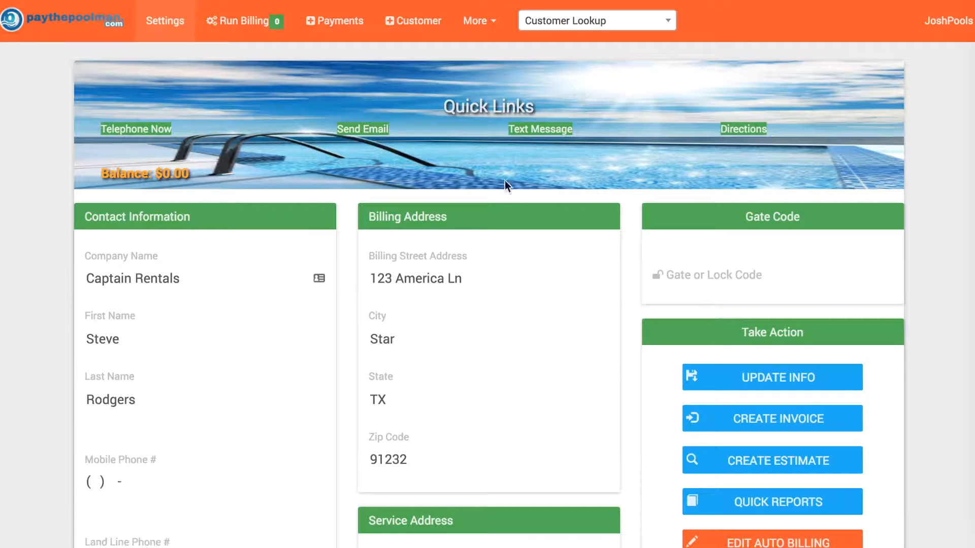
pyautogui.scroll(-3)
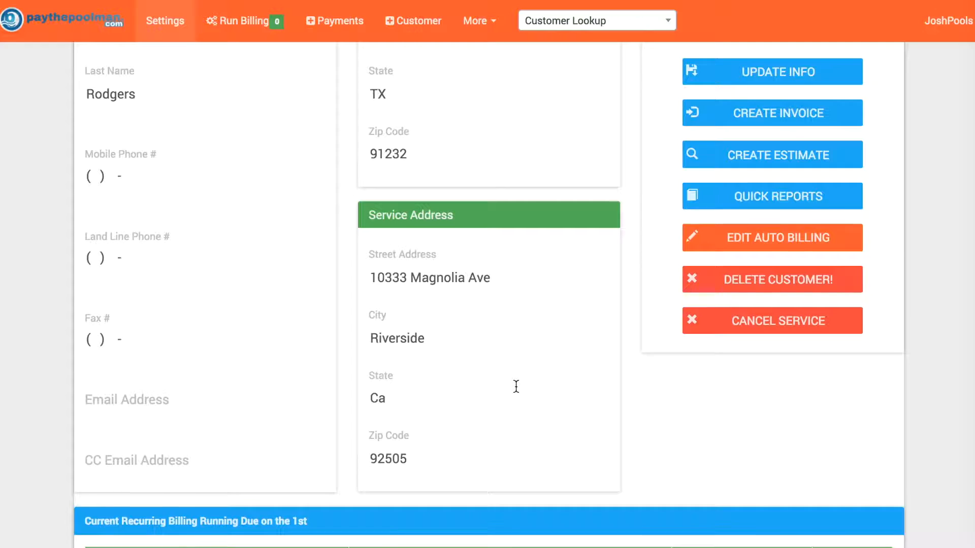
pyautogui.scroll(-3)
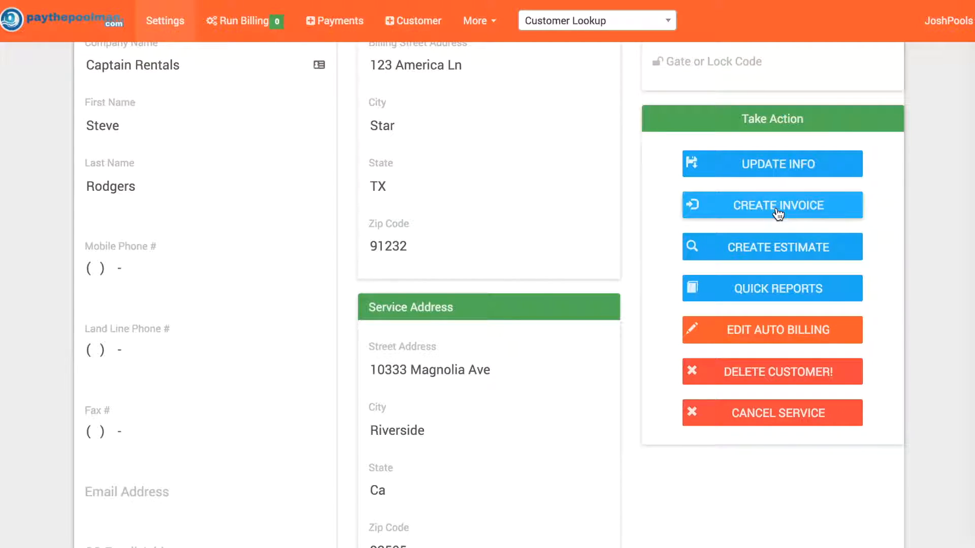
# - Start a new invoice due December 15, 2017, dated January 1, 2018
pyautogui.click(772, 206)
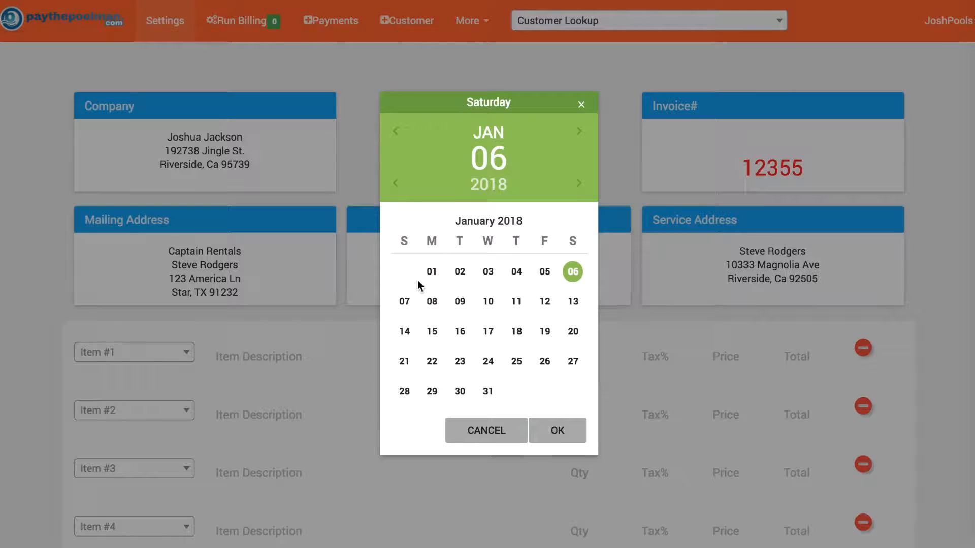
pyautogui.moveTo(573, 289)
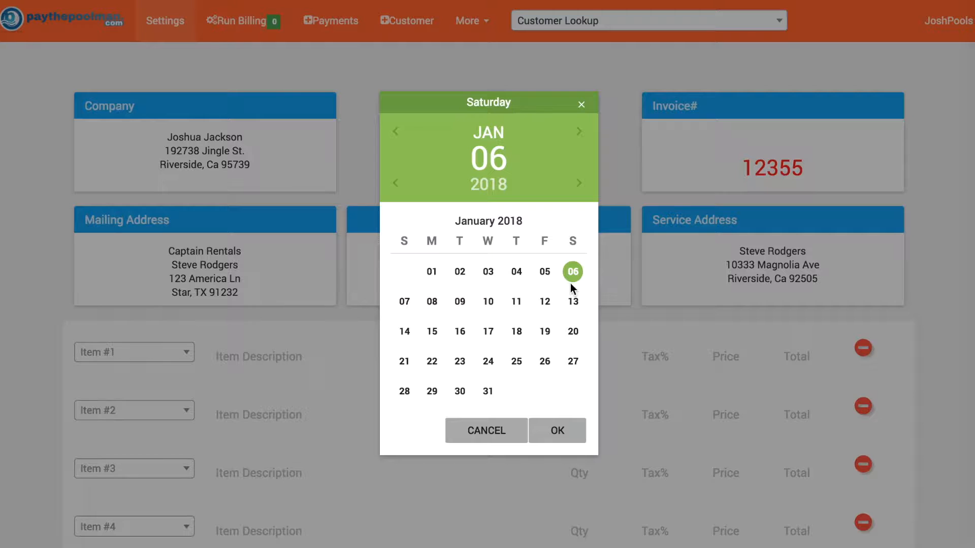
pyautogui.click(556, 430)
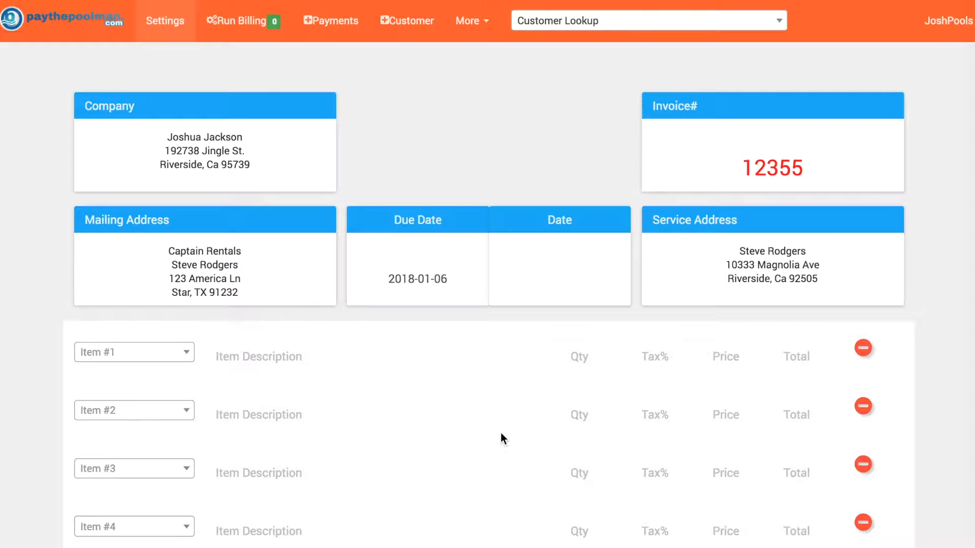
pyautogui.click(416, 279)
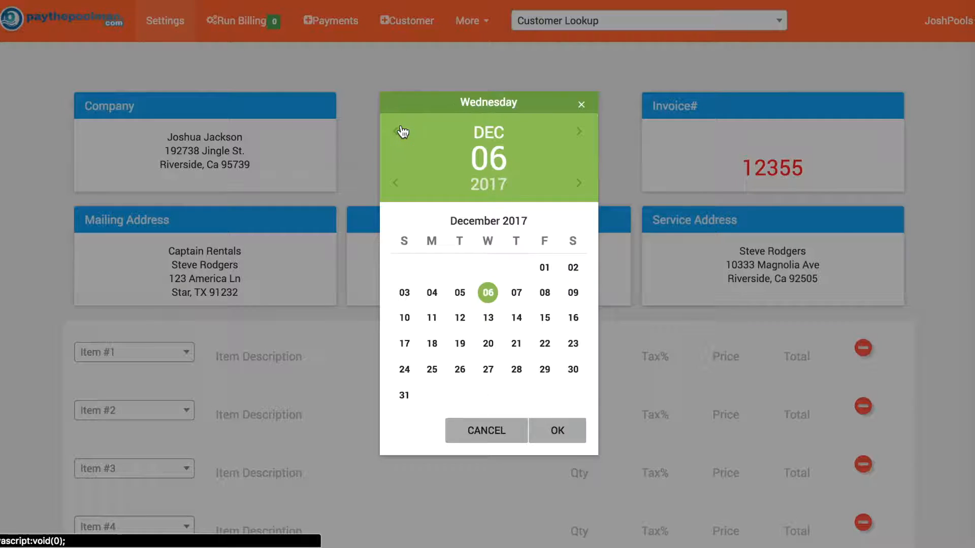
pyautogui.moveTo(498, 326)
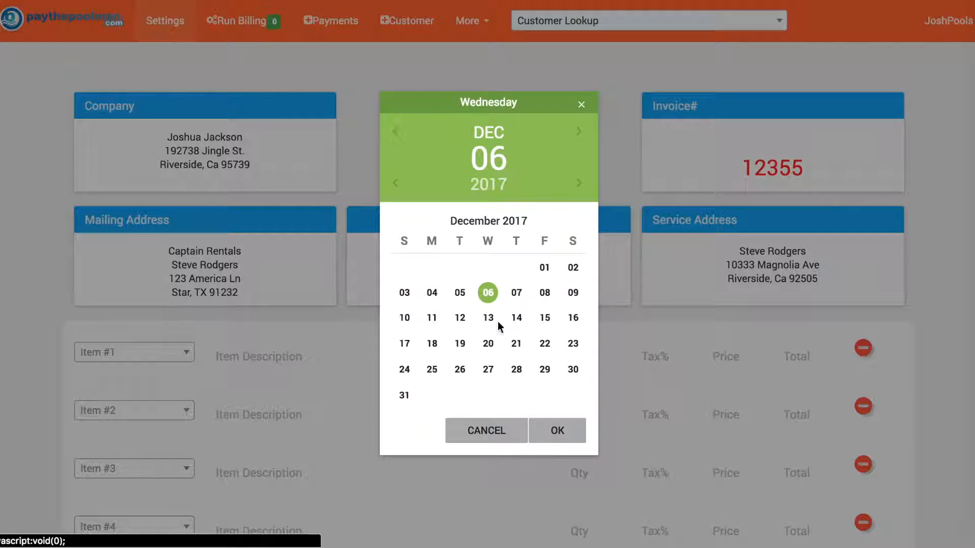
pyautogui.click(557, 430)
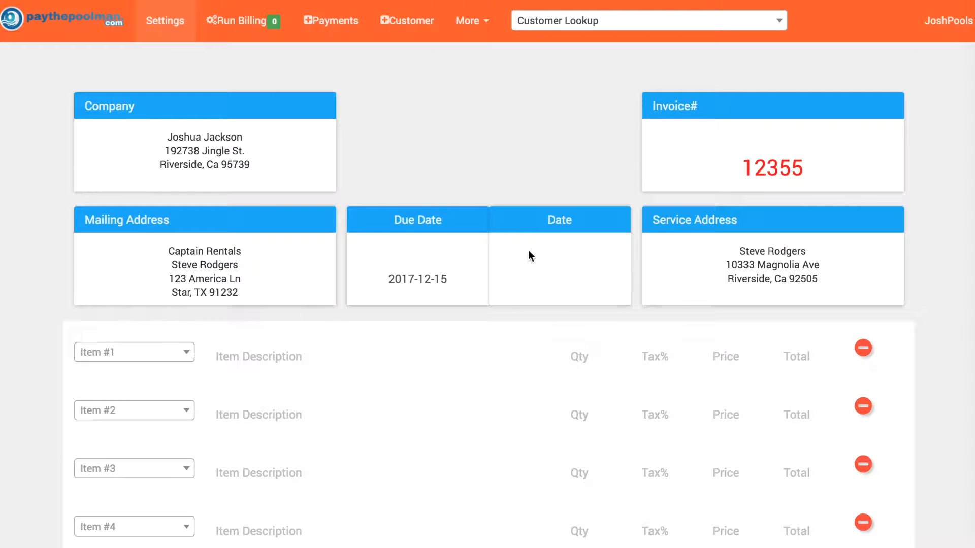
pyautogui.click(557, 268)
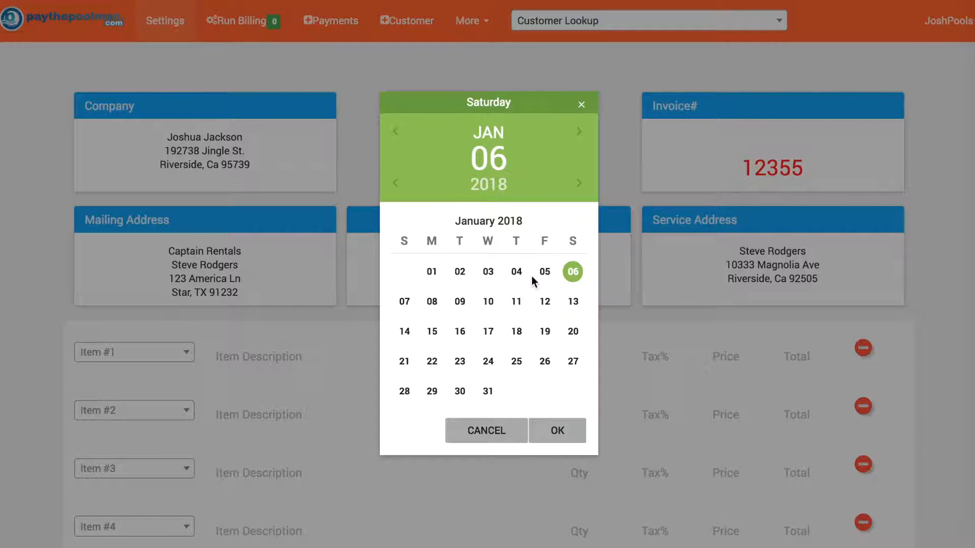
pyautogui.click(431, 271)
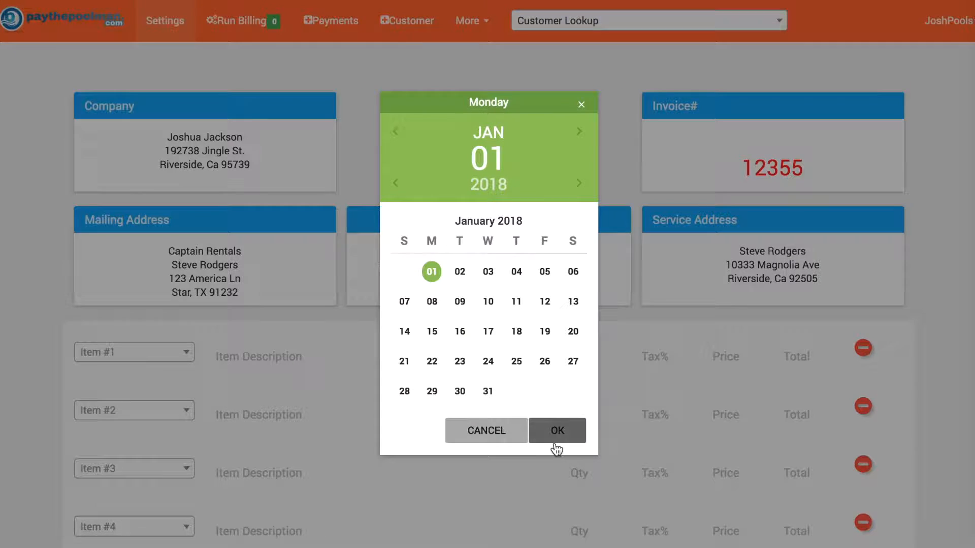
pyautogui.click(557, 430)
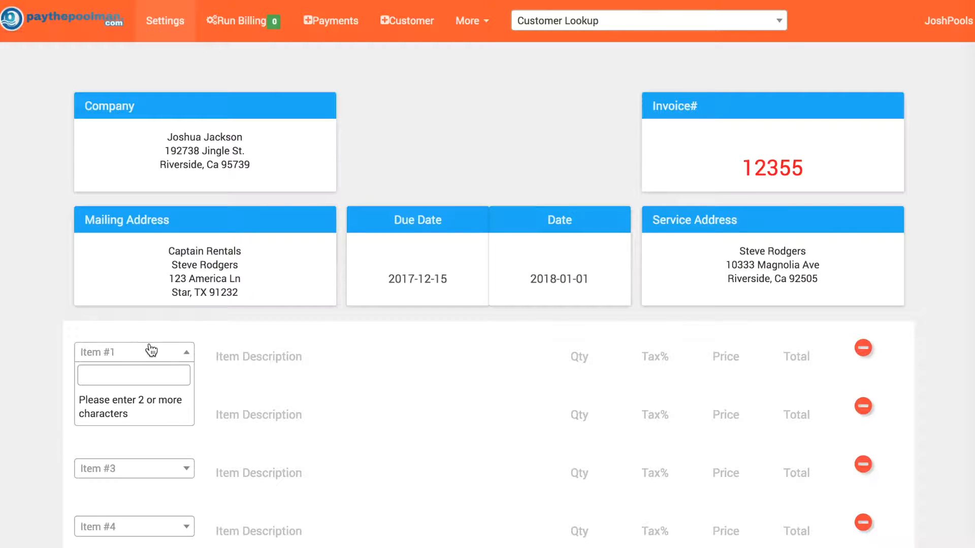
# - Add a Pool Service $85 line item and save the invoice
pyautogui.write('pool')
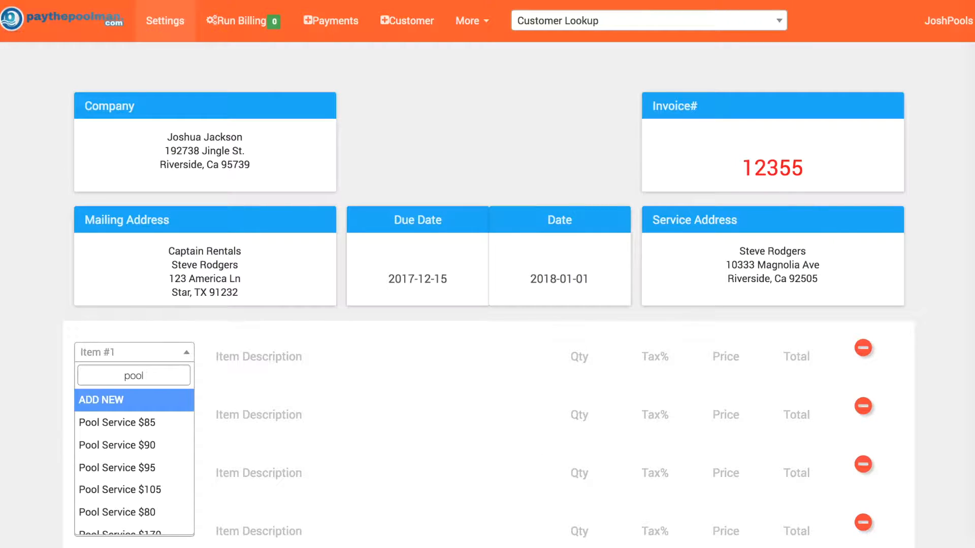
pyautogui.click(117, 422)
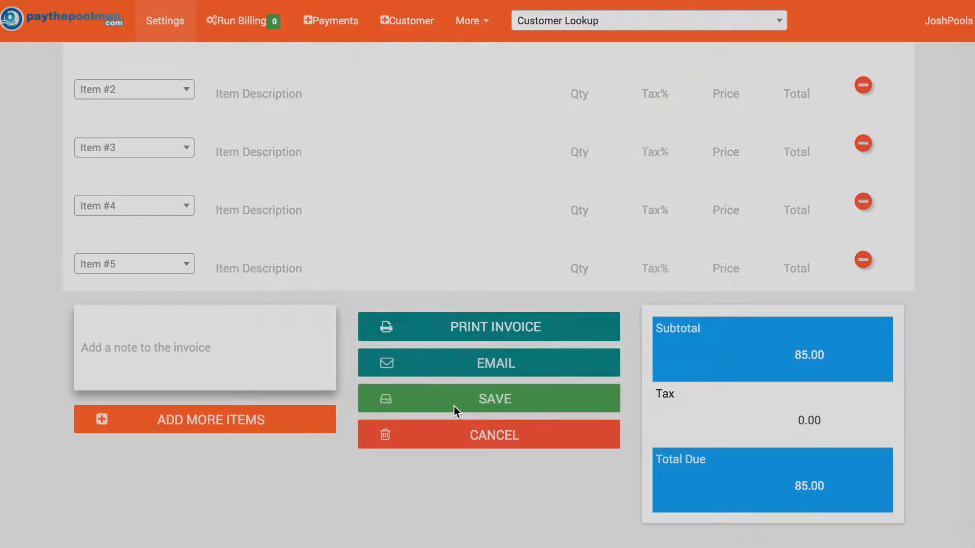
pyautogui.click(488, 398)
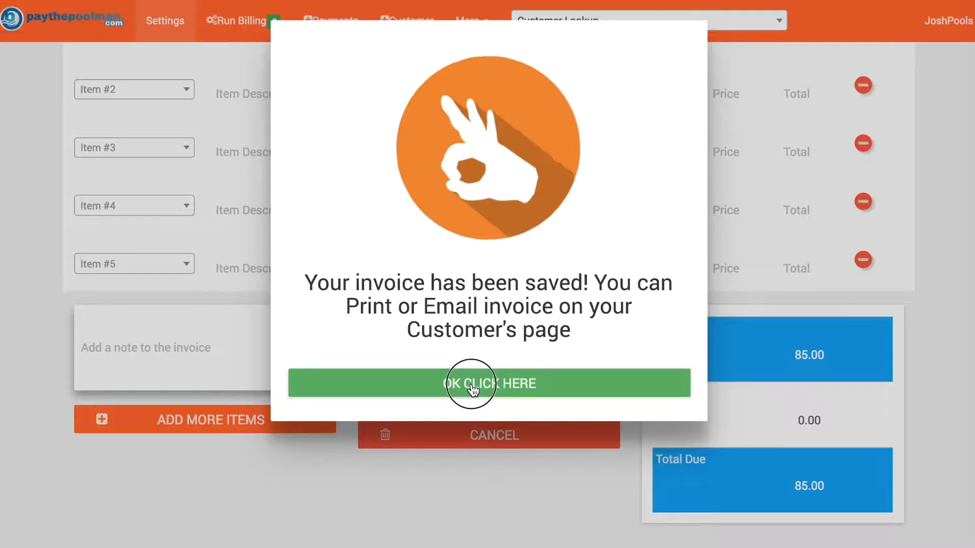
pyautogui.click(488, 383)
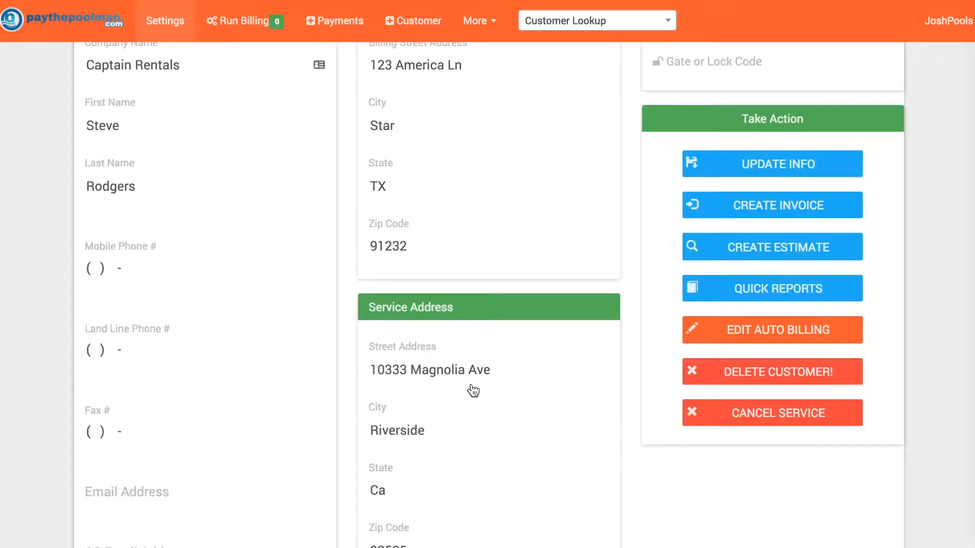
pyautogui.moveTo(431, 277)
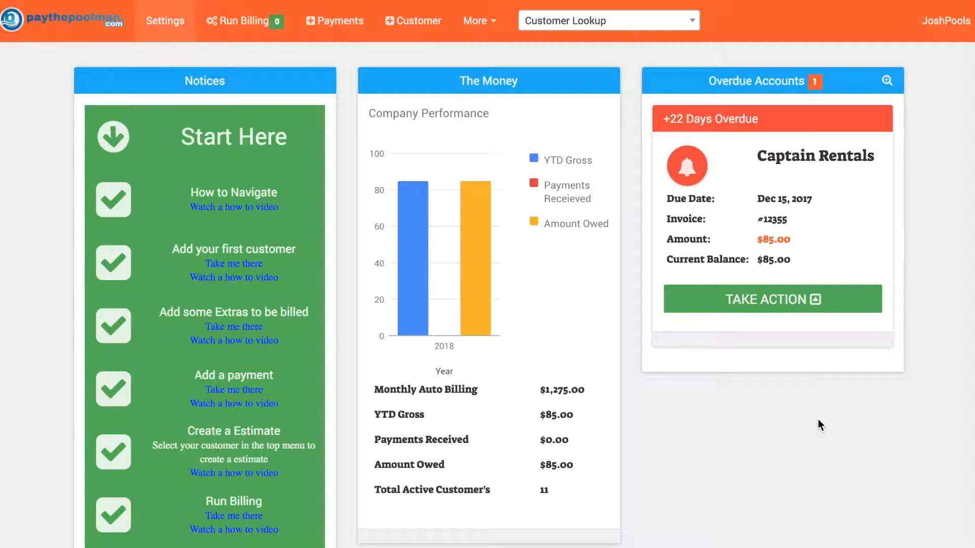
pyautogui.click(771, 299)
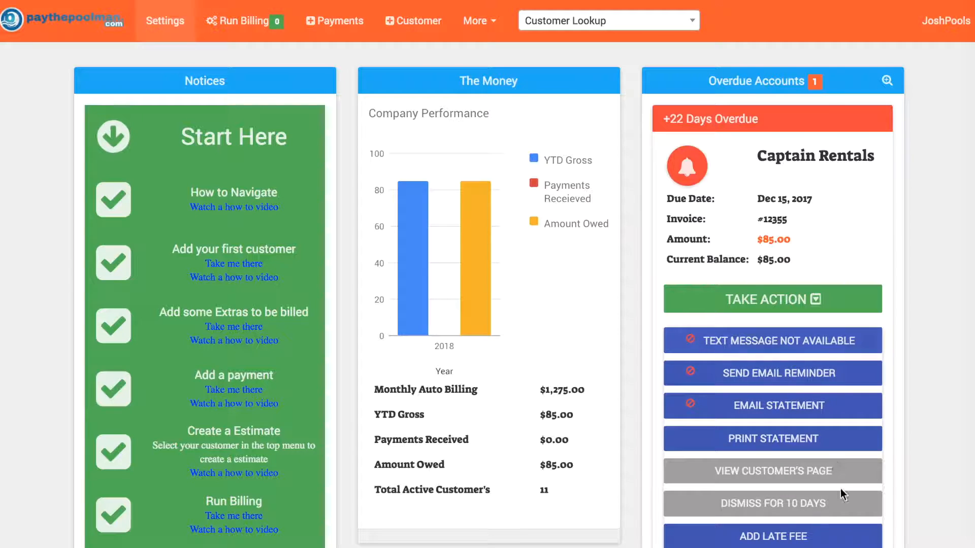
pyautogui.moveTo(817, 340)
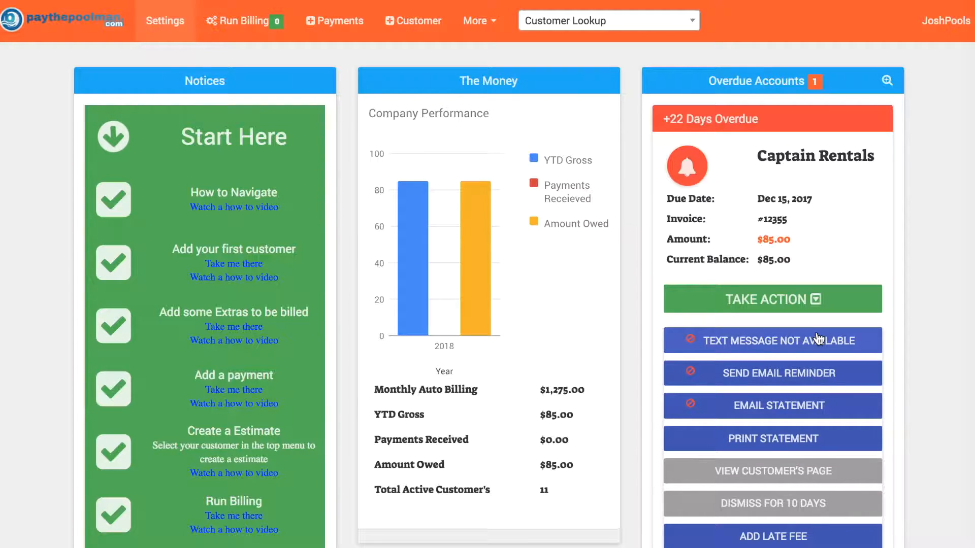
pyautogui.moveTo(824, 346)
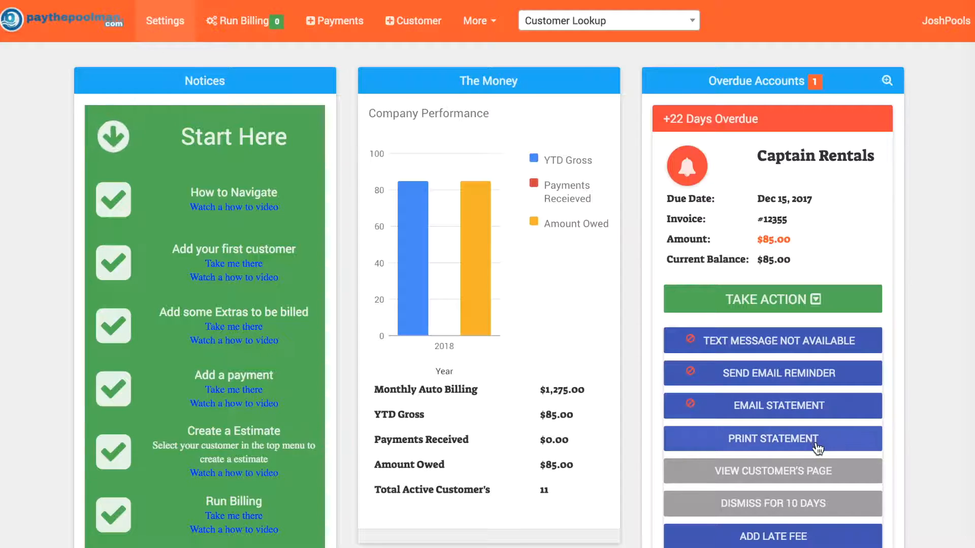
pyautogui.scroll(-3)
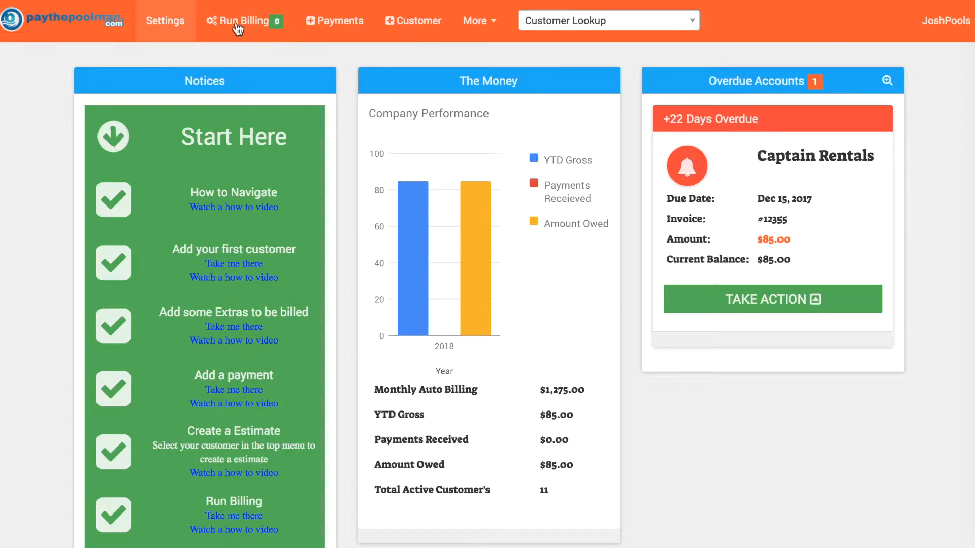
# - On the Run Billing page, set invoice date 2018-01-01 and due date 2018-01-15
pyautogui.click(241, 20)
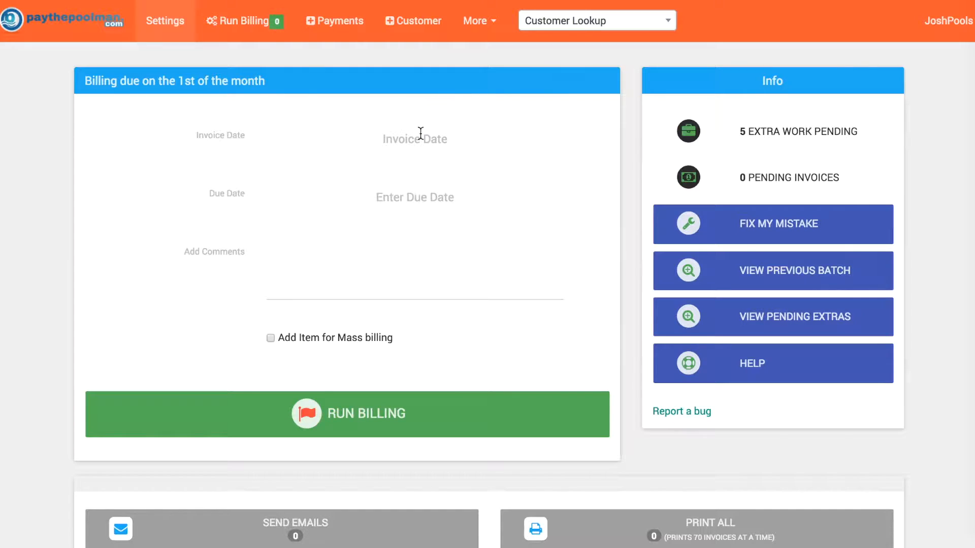
pyautogui.click(414, 139)
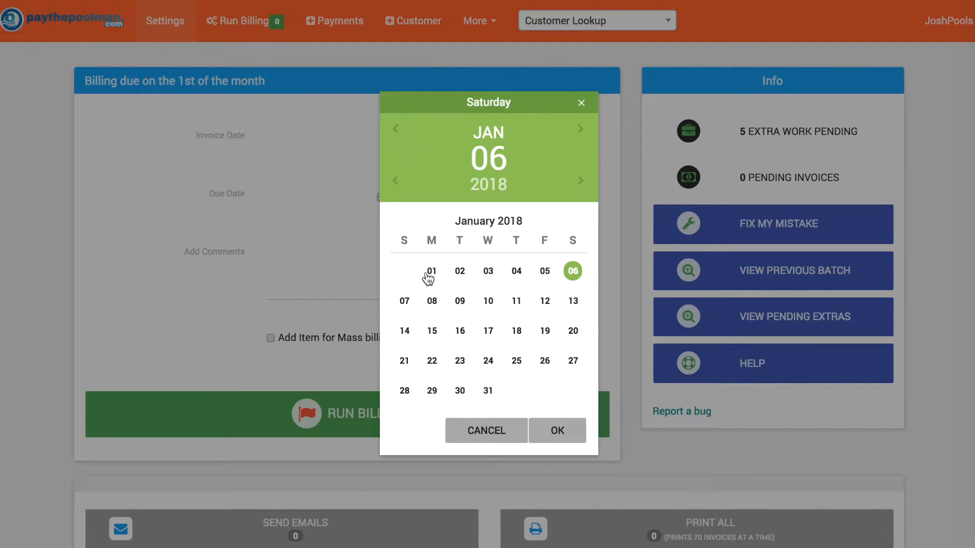
pyautogui.click(432, 271)
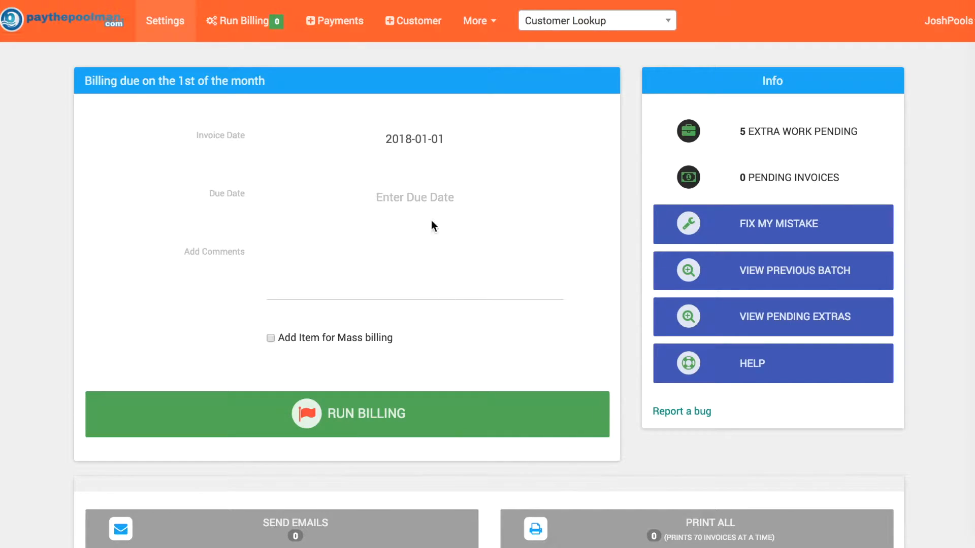
pyautogui.click(415, 197)
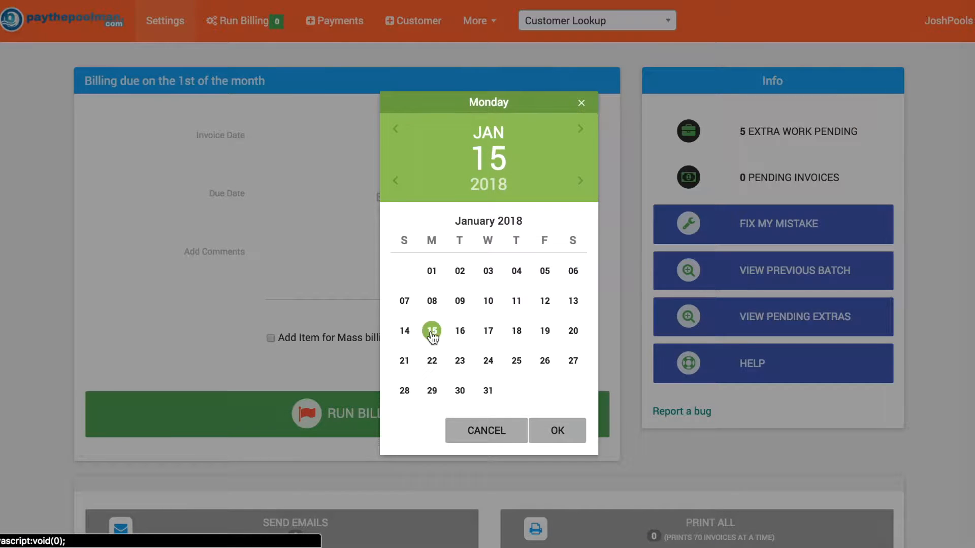
pyautogui.click(557, 430)
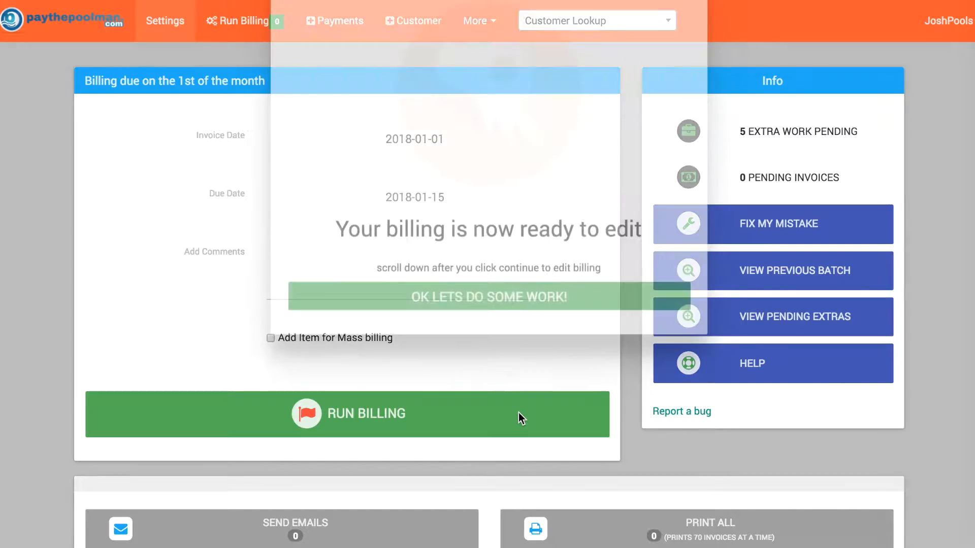
# - Run billing for those dates and print all pending invoices
pyautogui.click(488, 296)
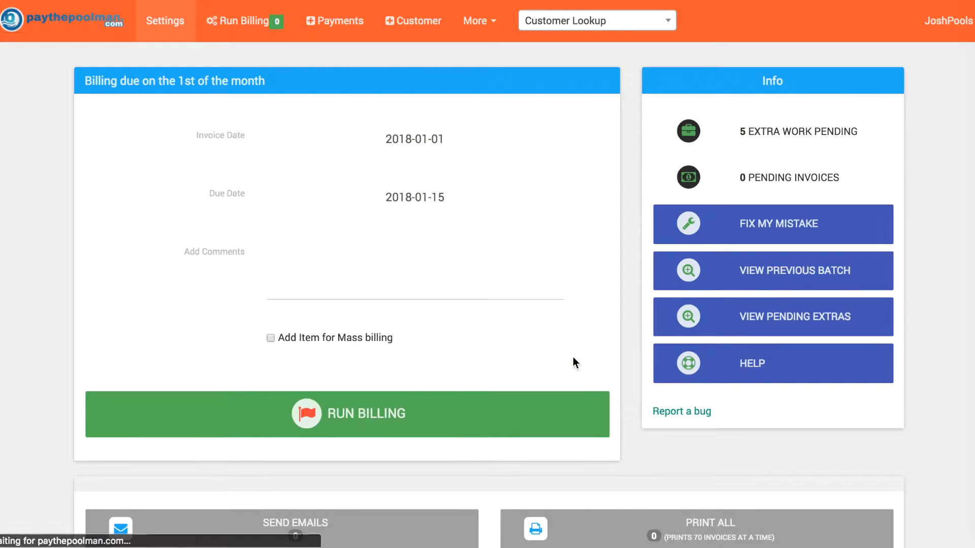
pyautogui.click(347, 413)
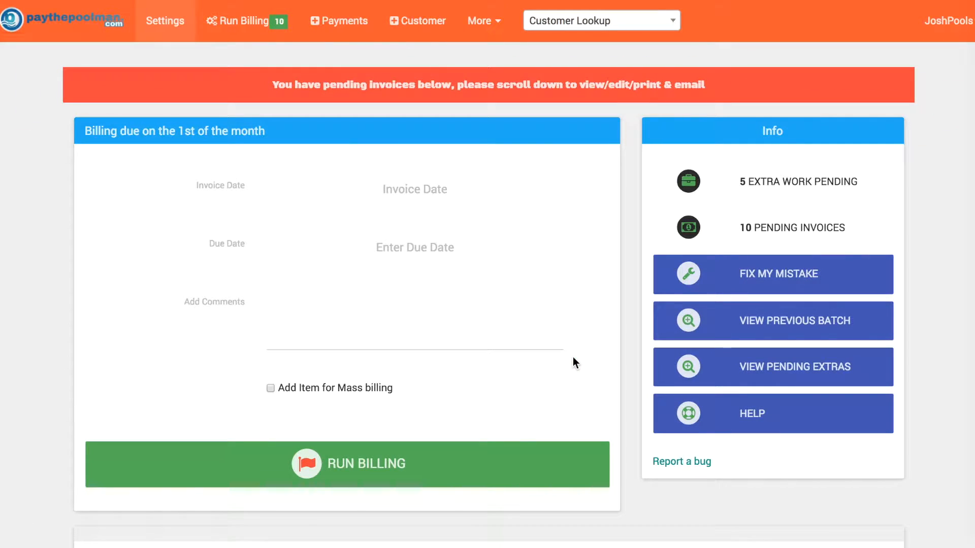
pyautogui.scroll(-3)
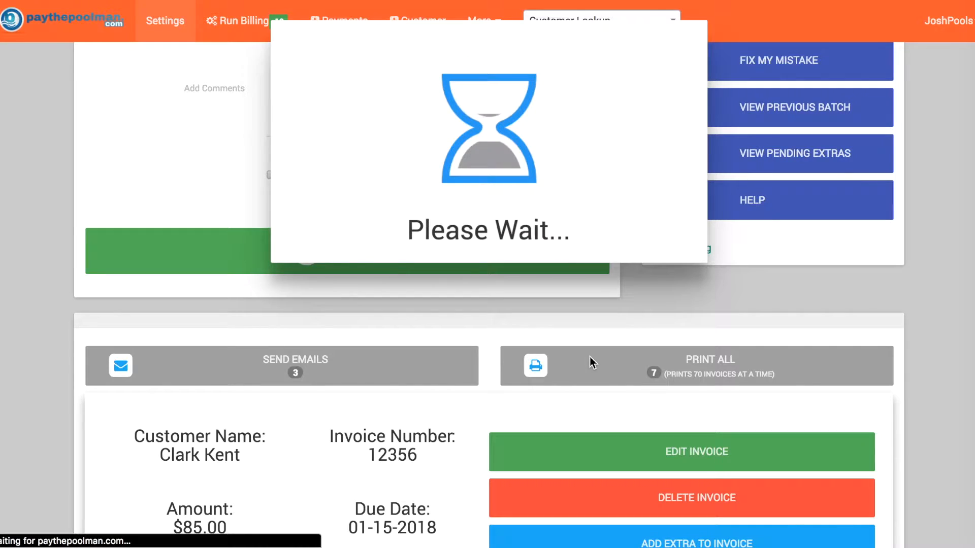
pyautogui.click(709, 365)
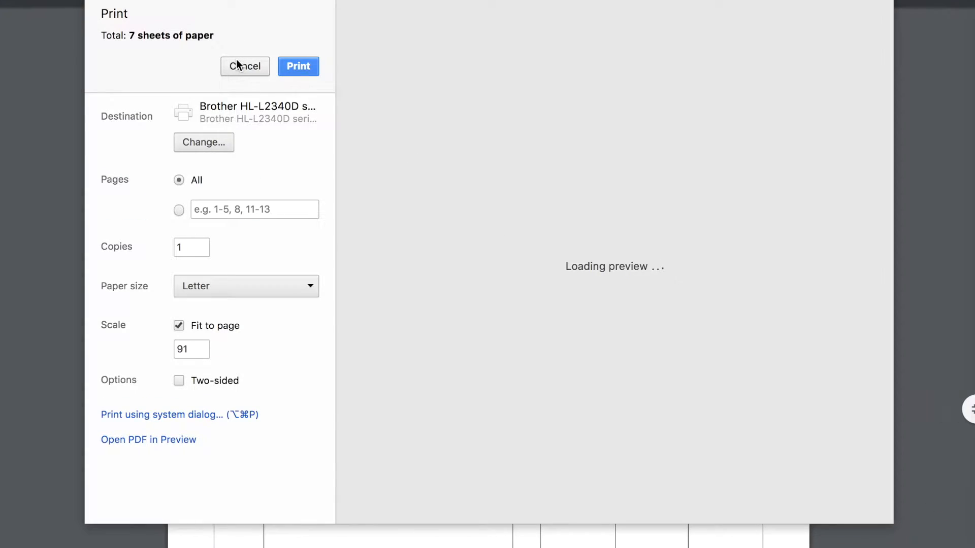
# - Dismiss print settings and scroll to Captain Rentals' invoice 12359 showing $255 total due
pyautogui.click(244, 66)
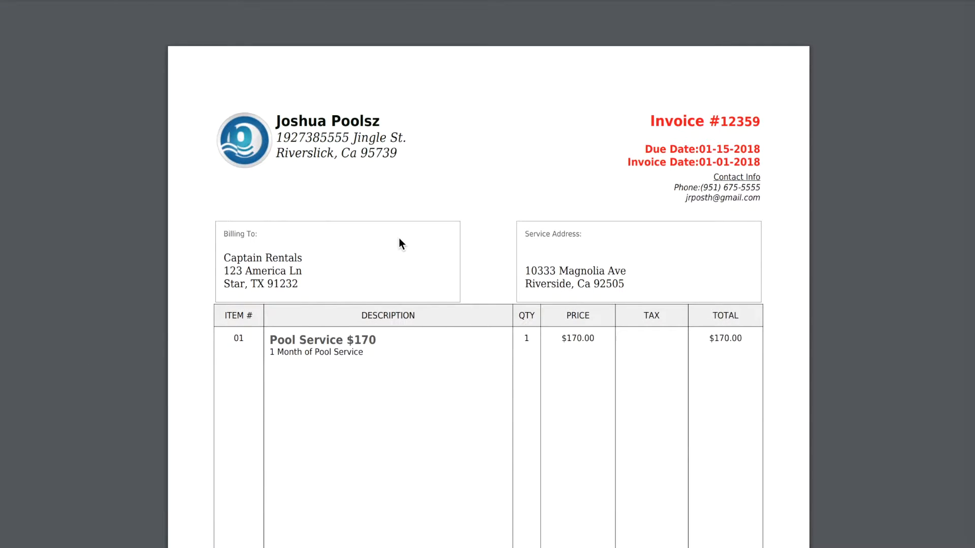
pyautogui.scroll(-3)
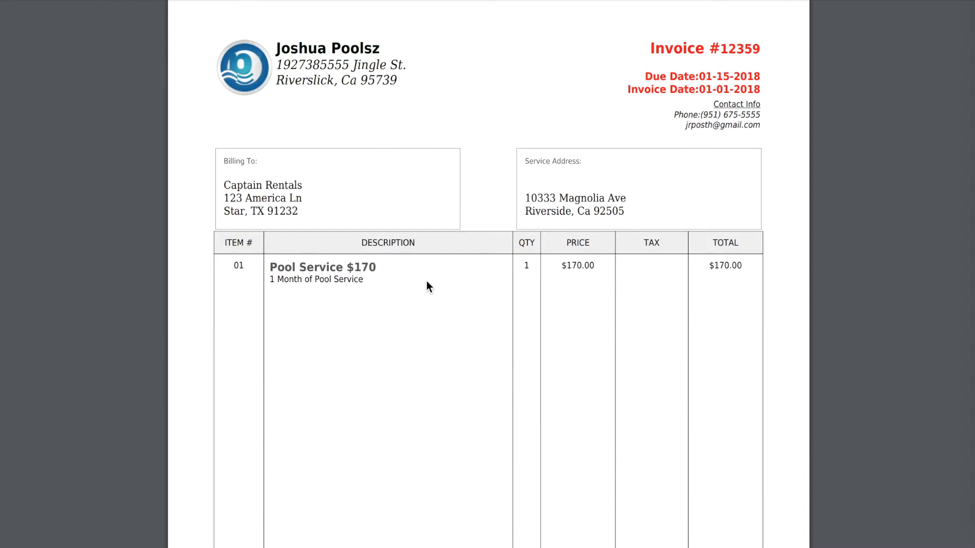
pyautogui.moveTo(433, 302)
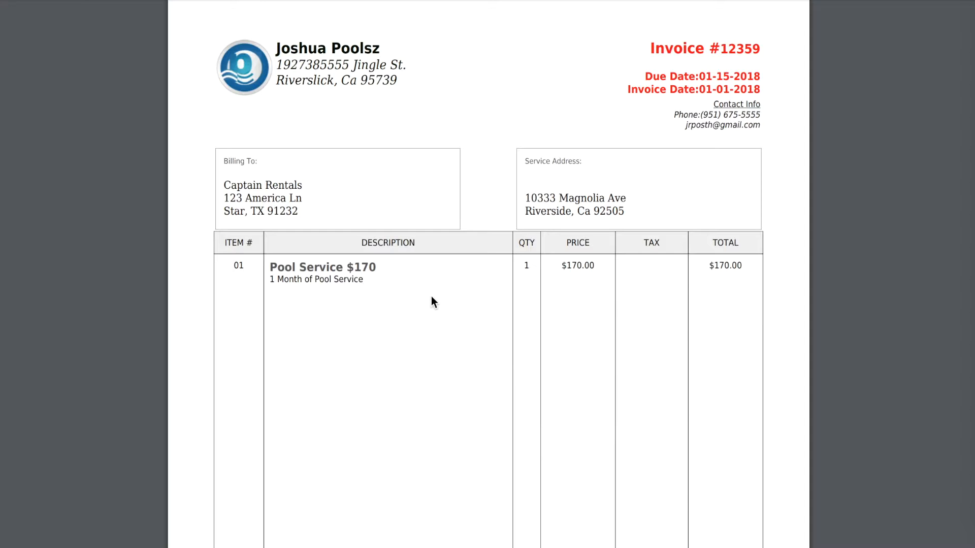
pyautogui.scroll(-3)
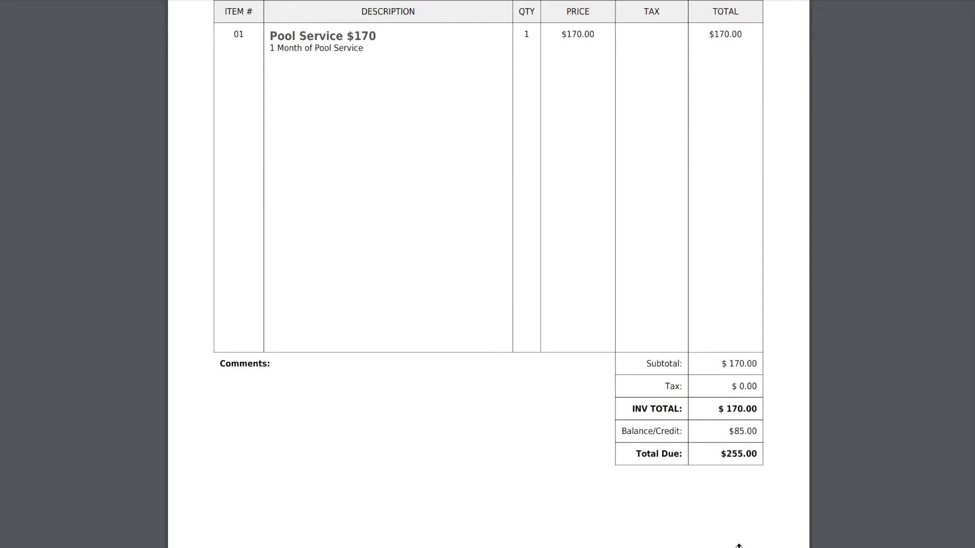
pyautogui.moveTo(716, 484)
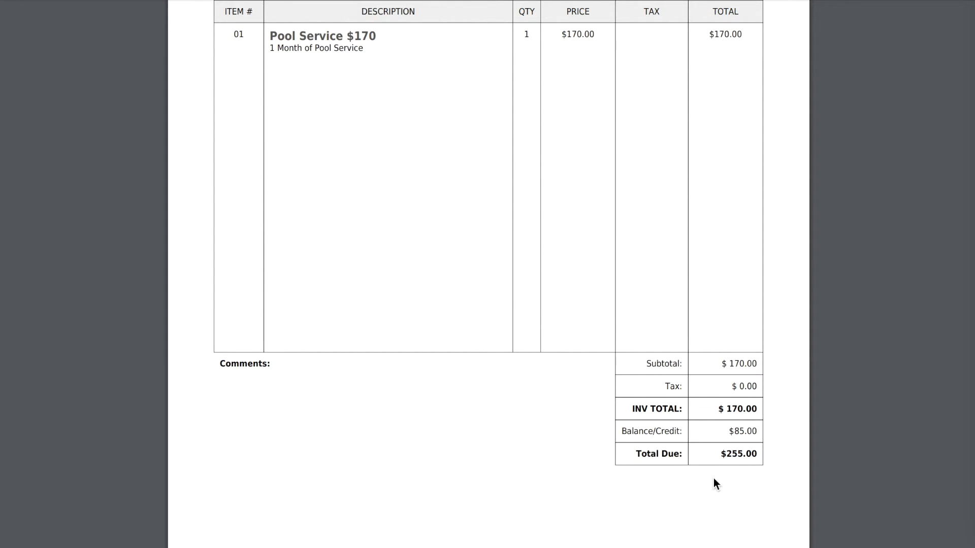
pyautogui.moveTo(266, 188)
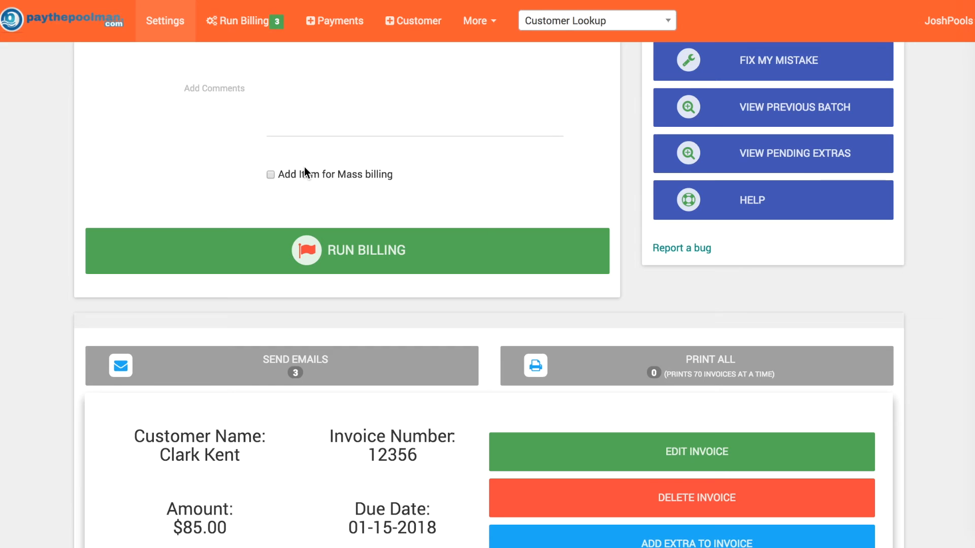
pyautogui.moveTo(549, 281)
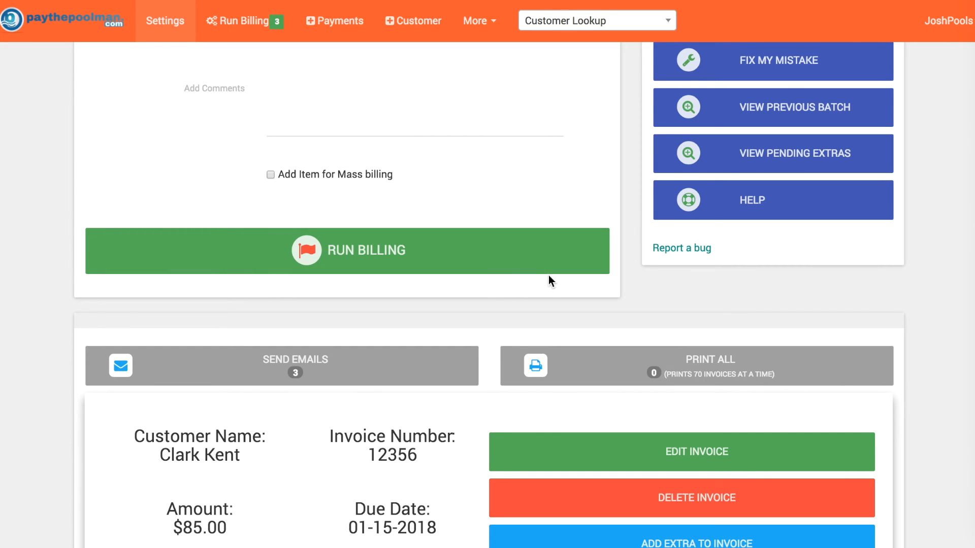